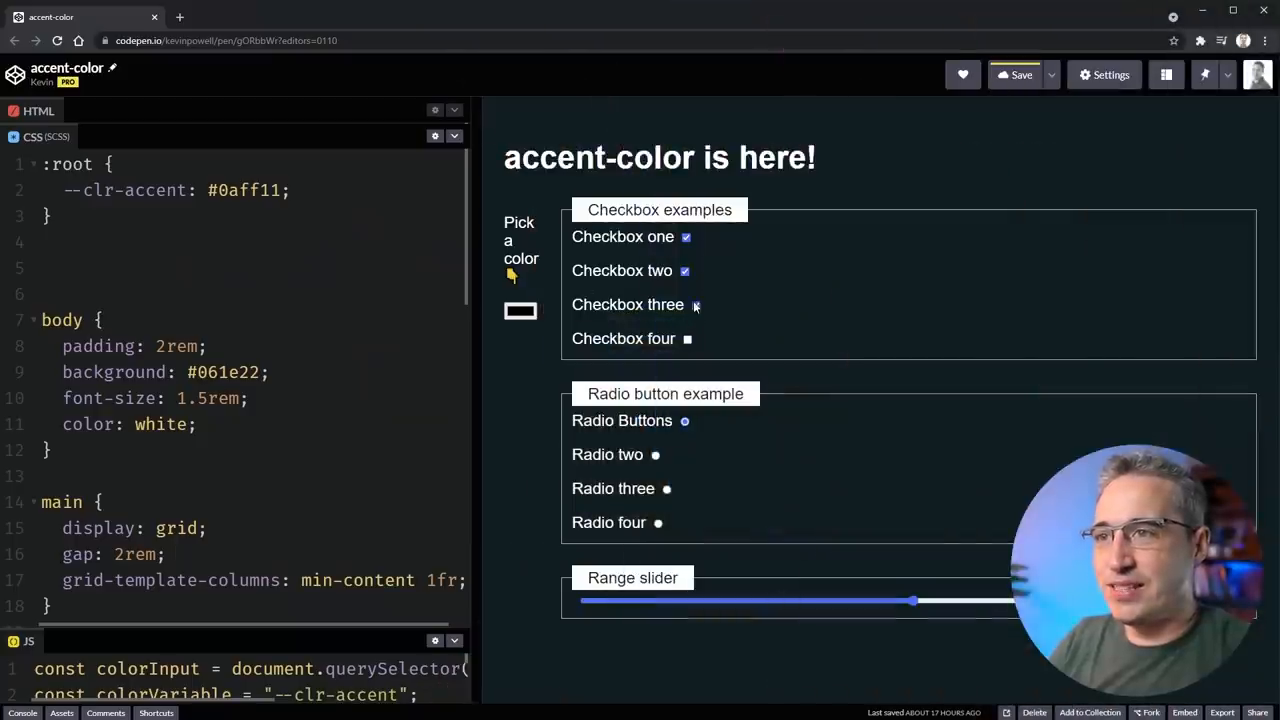
Step: Toggle an example checkbox and drag the range slider right then back left in the default blue demo
{"action": "left_click", "coordinate": [684, 270]}
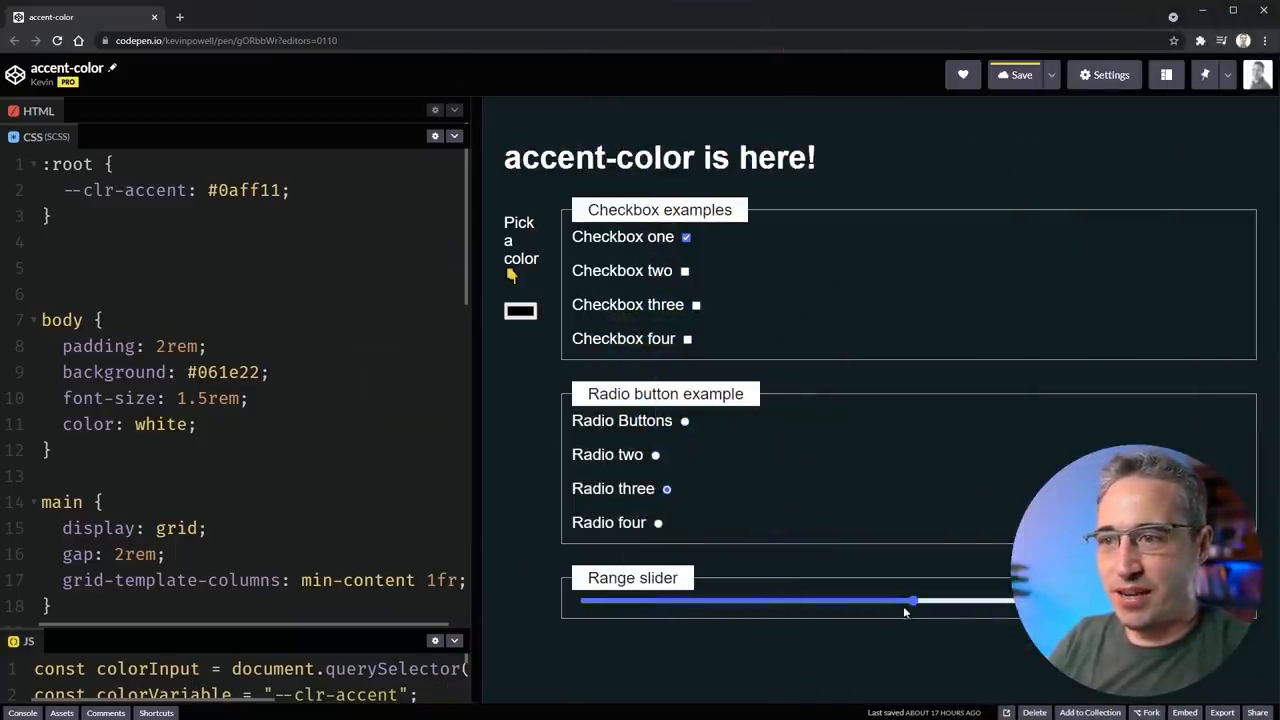
{"action": "left_click_drag", "start_coordinate": [910, 600], "coordinate": [984, 600]}
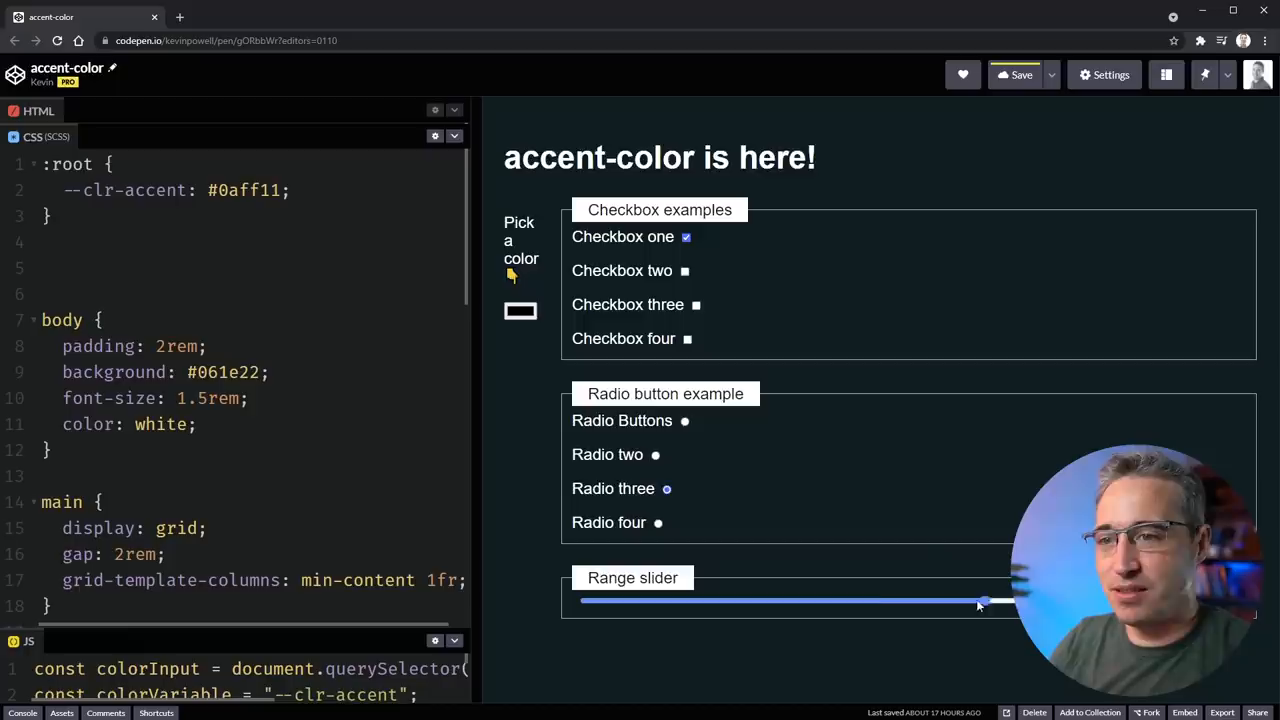
{"action": "left_click_drag", "start_coordinate": [984, 600], "coordinate": [840, 600]}
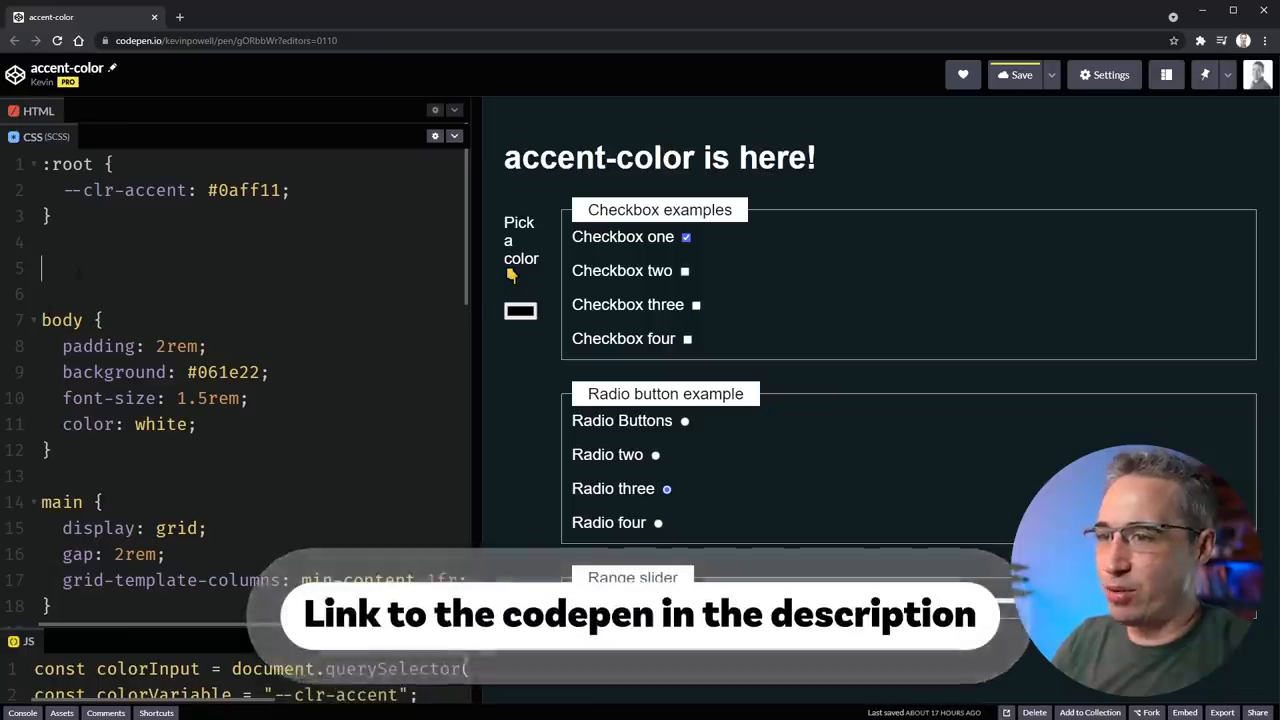
Step: Add an input rule with accent-color: red and select Radio two to see the red accent
{"action": "type", "text": "input {"}
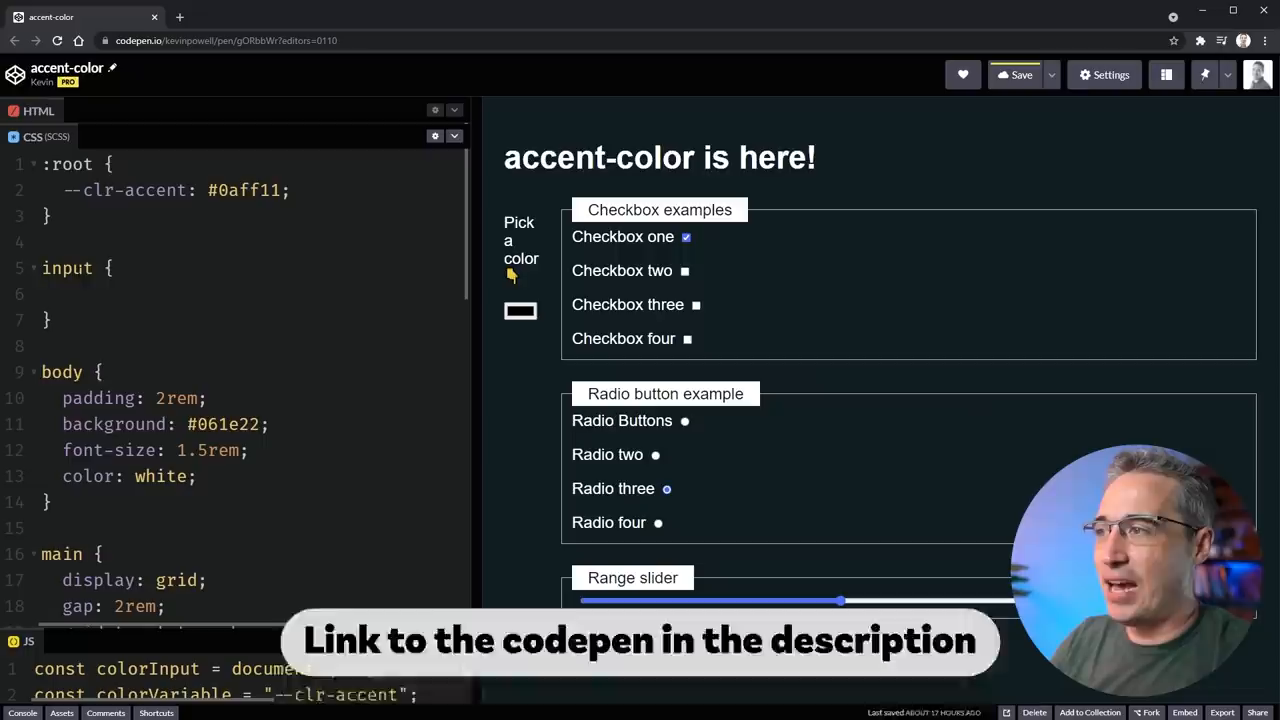
{"action": "type", "text": "accent-a"}
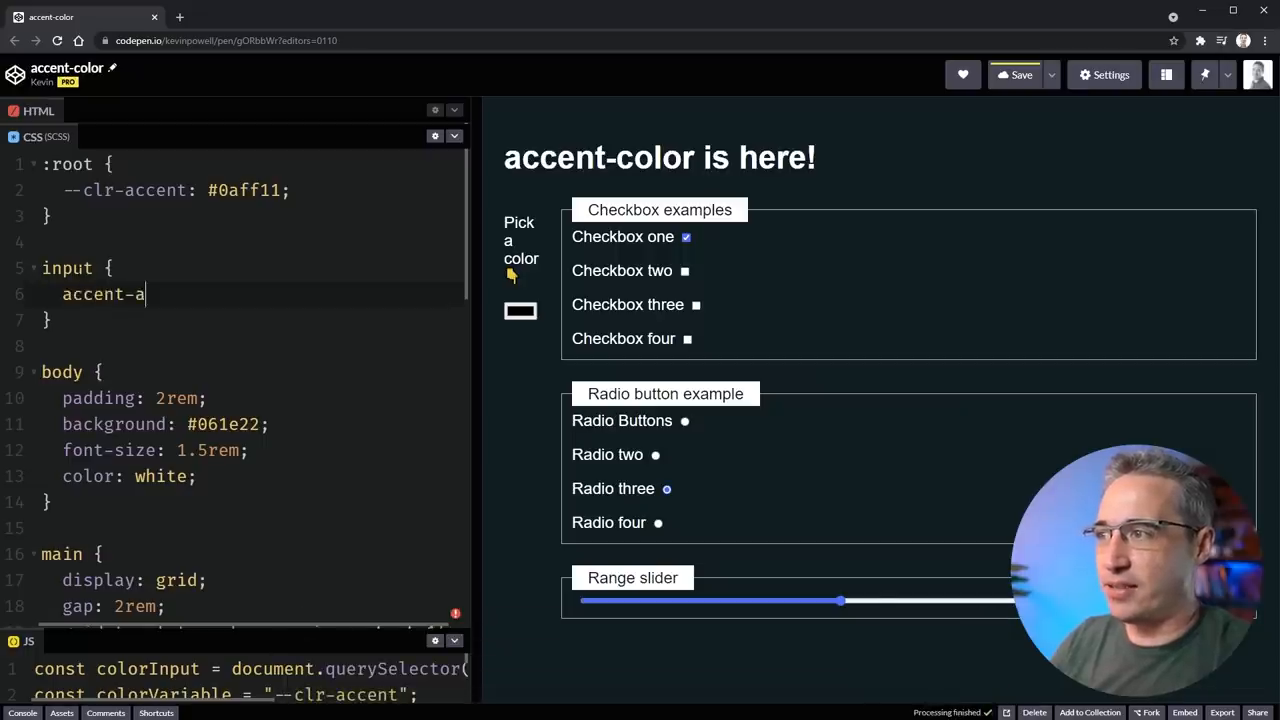
{"action": "type", "text": "color:"}
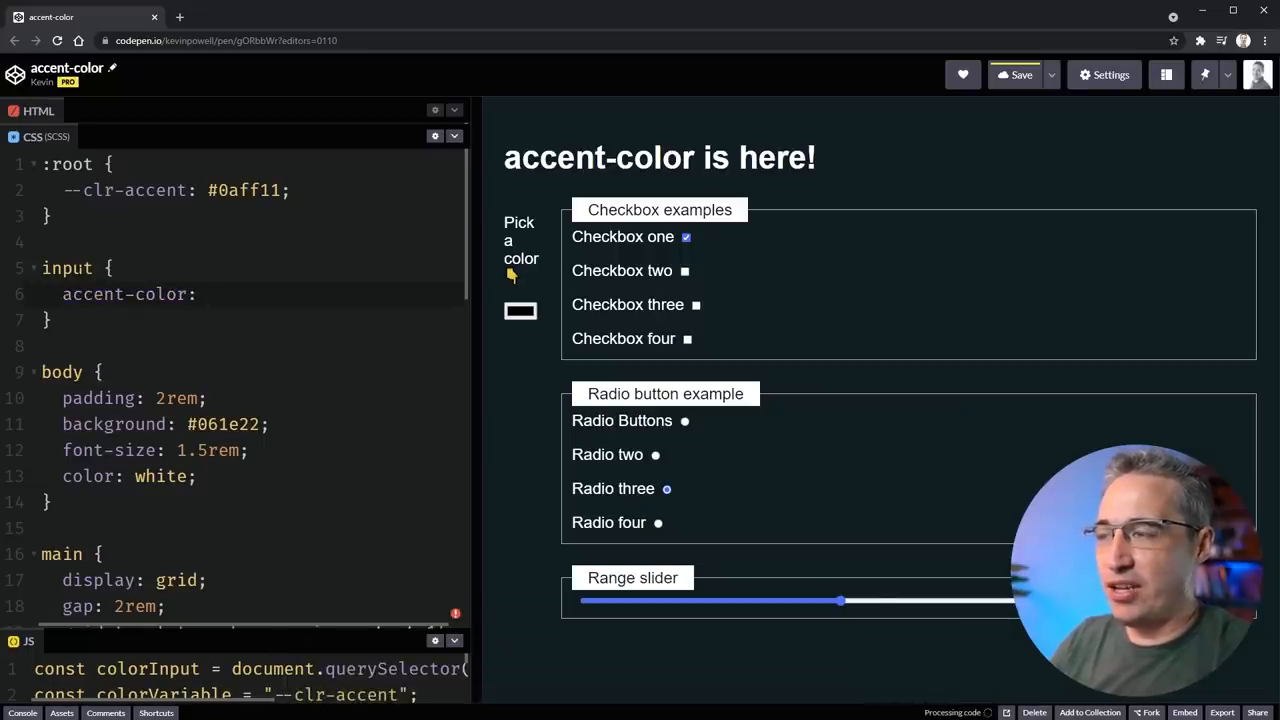
{"action": "type", "text": "red;"}
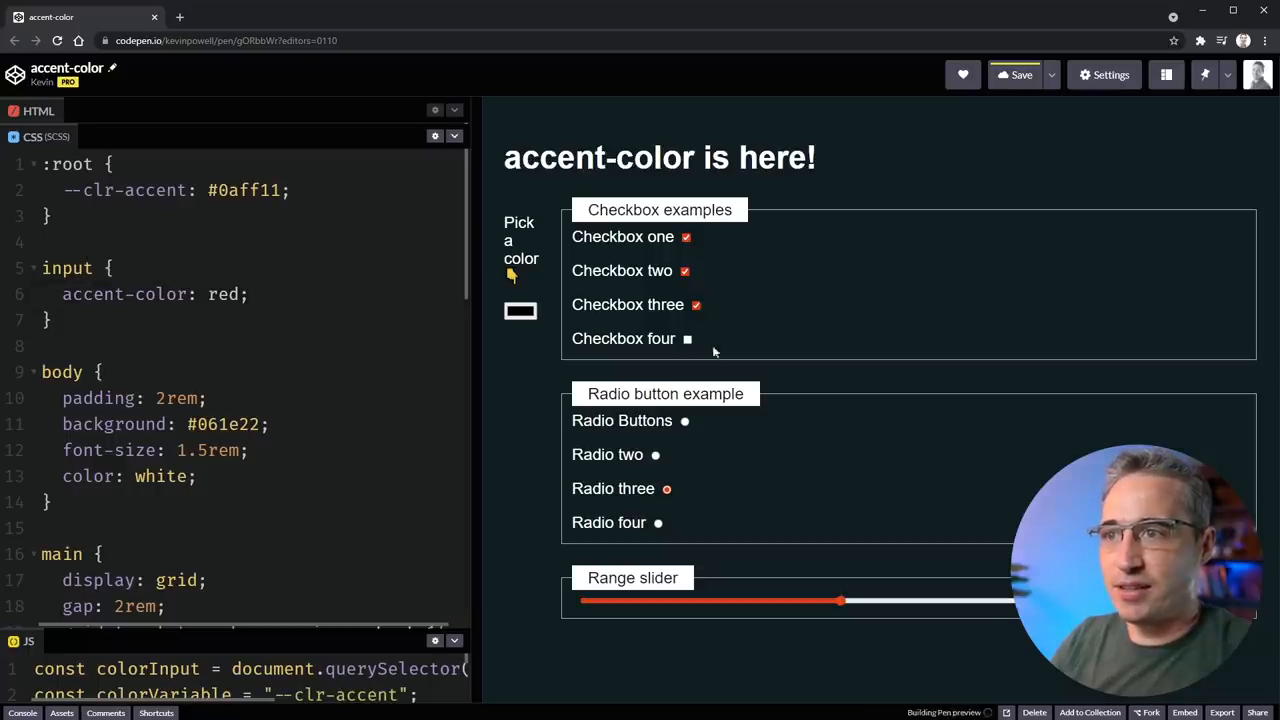
{"action": "left_click", "coordinate": [656, 454]}
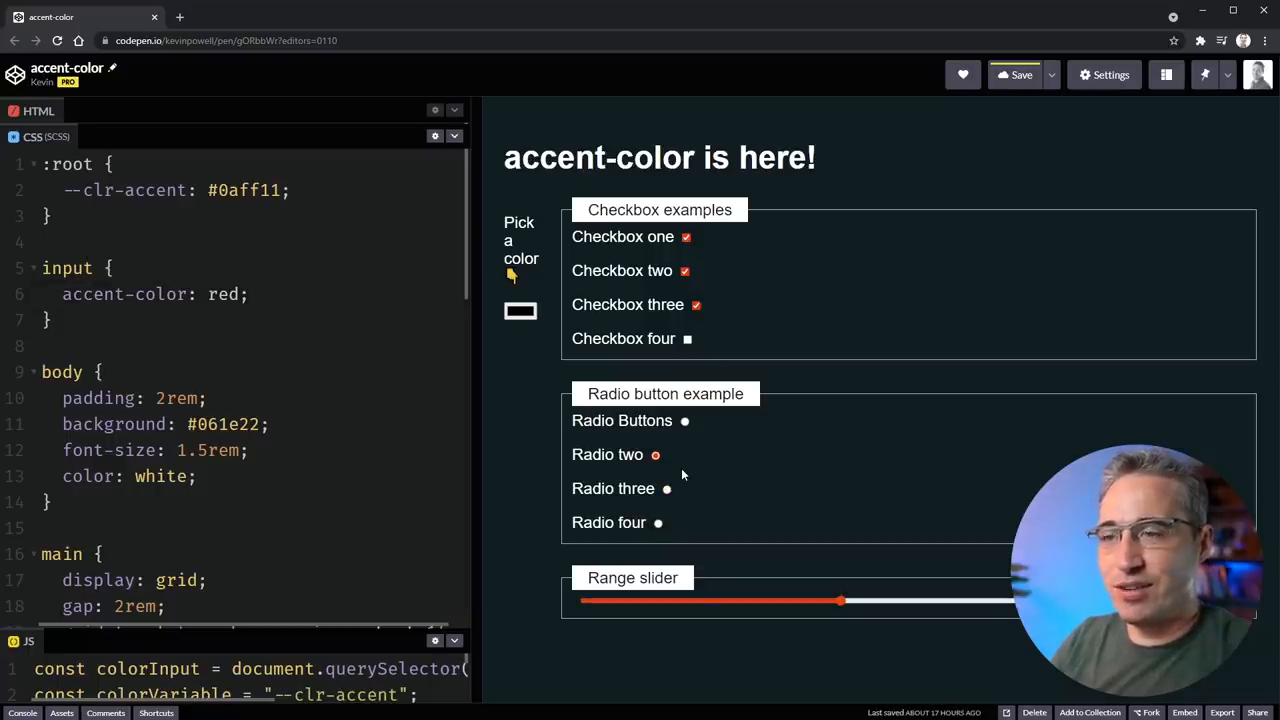
{"action": "mouse_move", "coordinate": [688, 454]}
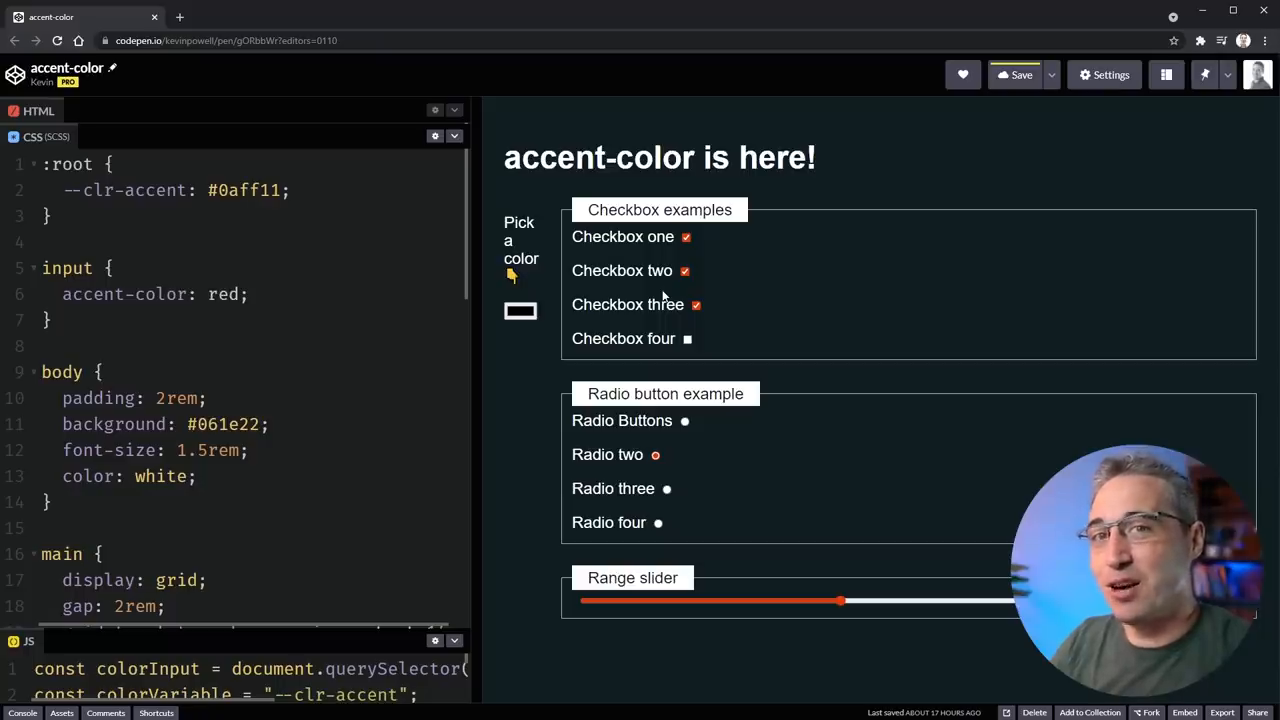
{"action": "mouse_move", "coordinate": [662, 528]}
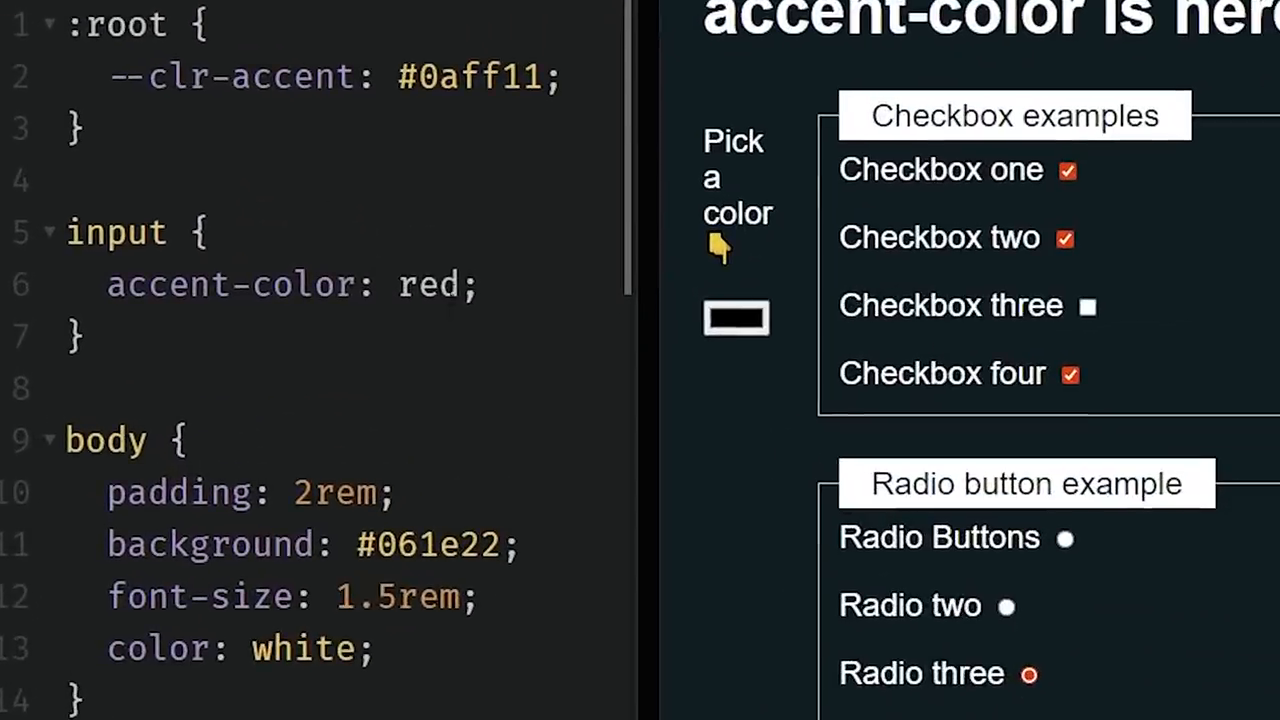
Step: Replace the red accent-color value with #ddd for light grey accents
{"action": "double_click", "coordinate": [428, 284]}
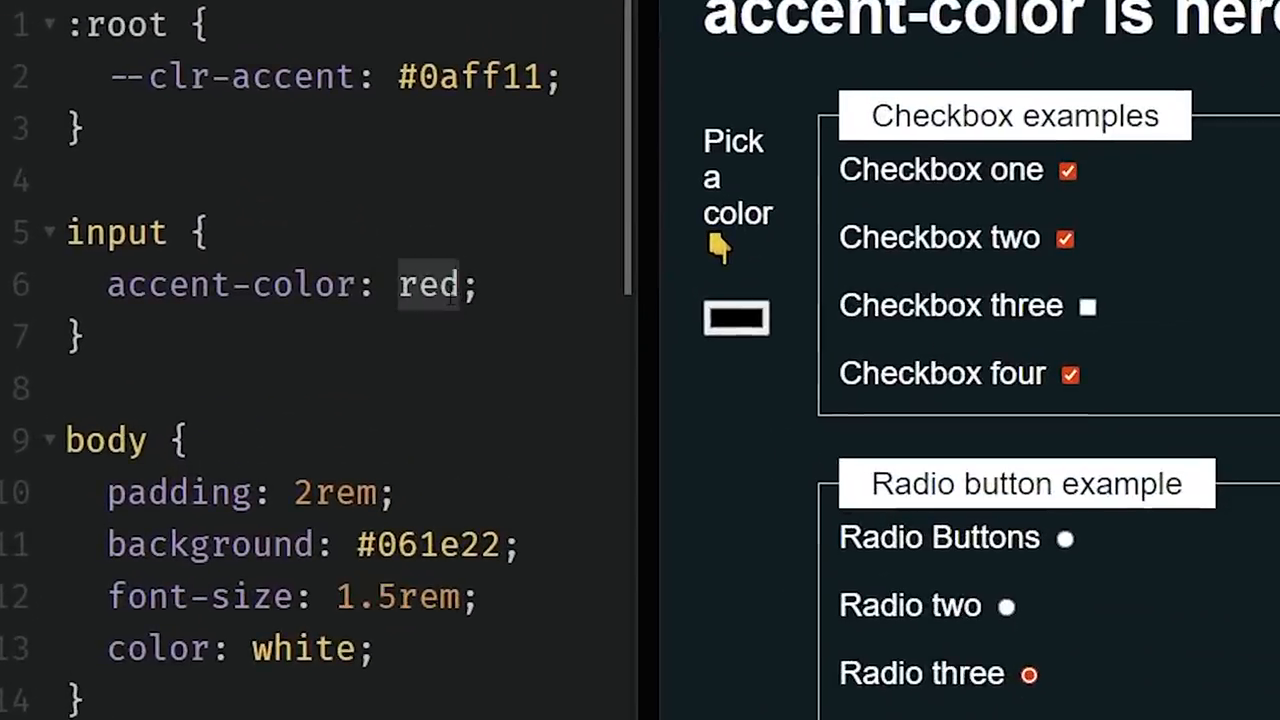
{"action": "type", "text": "#ddd"}
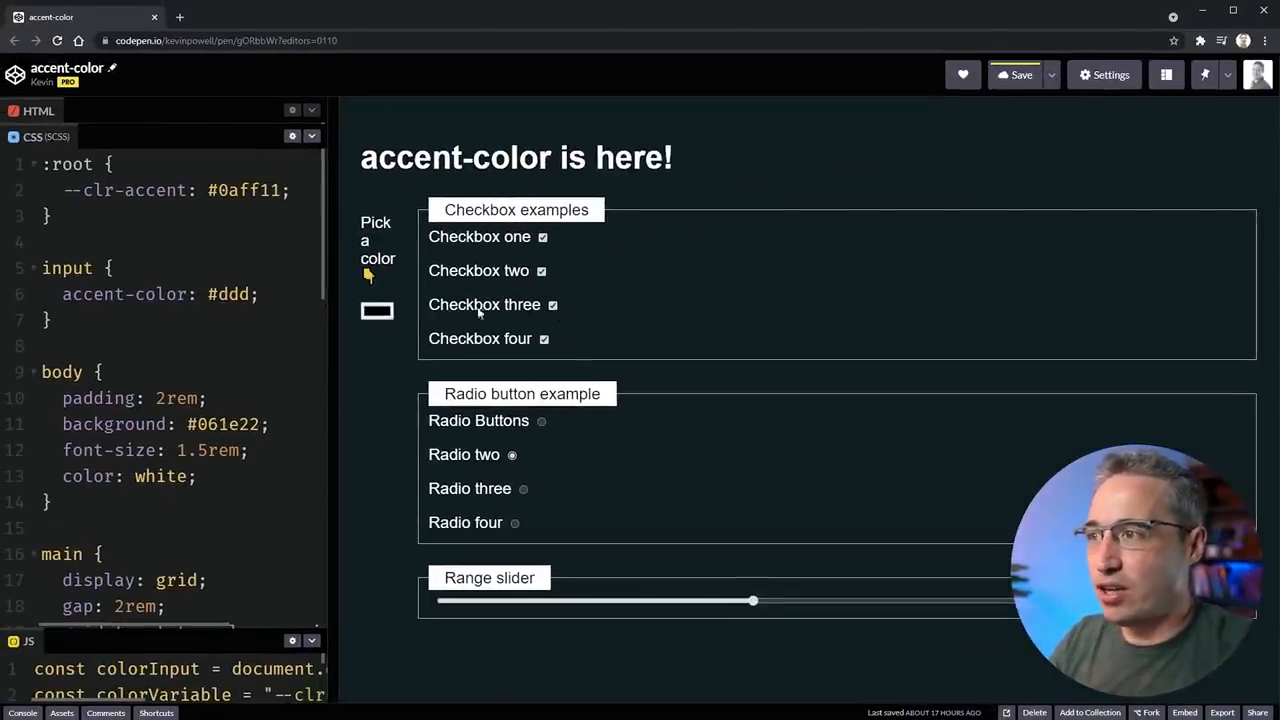
Step: Change the accent-color value to limegreen, then begin replacing it with var(--clr-accent)
{"action": "left_click", "coordinate": [210, 294]}
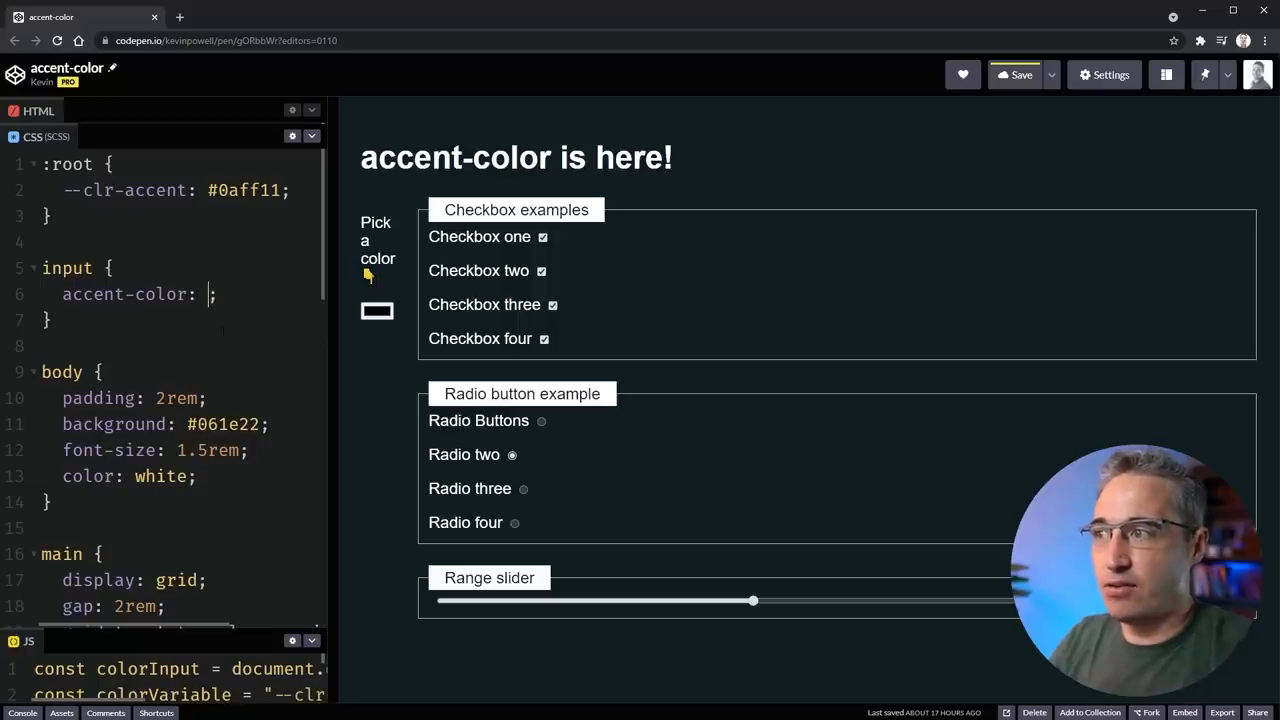
{"action": "type", "text": "limeg"}
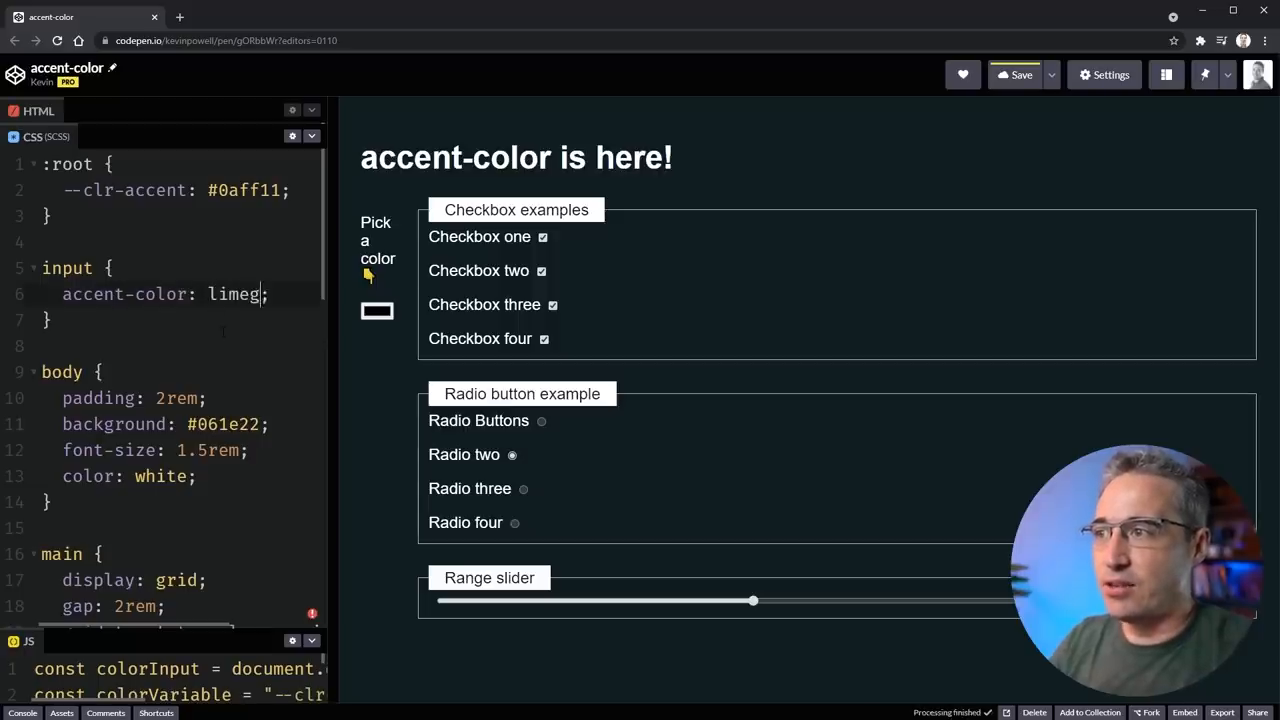
{"action": "type", "text": "reen"}
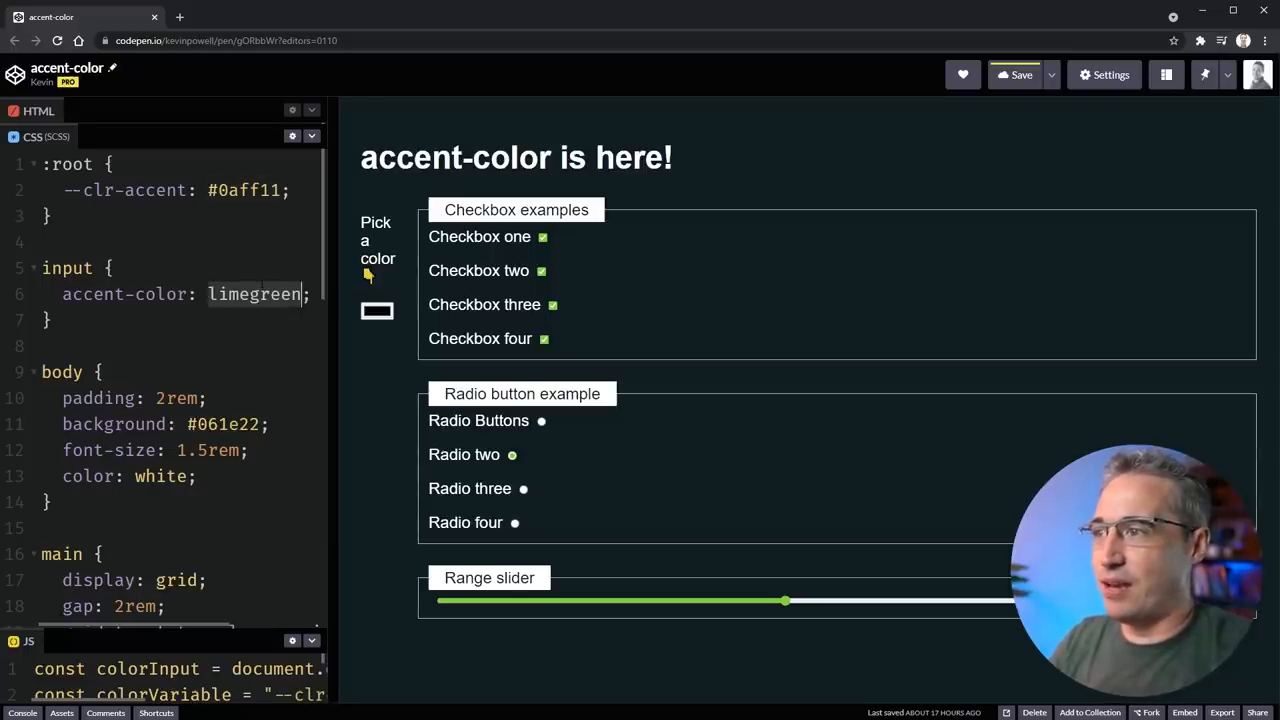
{"action": "type", "text": "var(--clr-accent"}
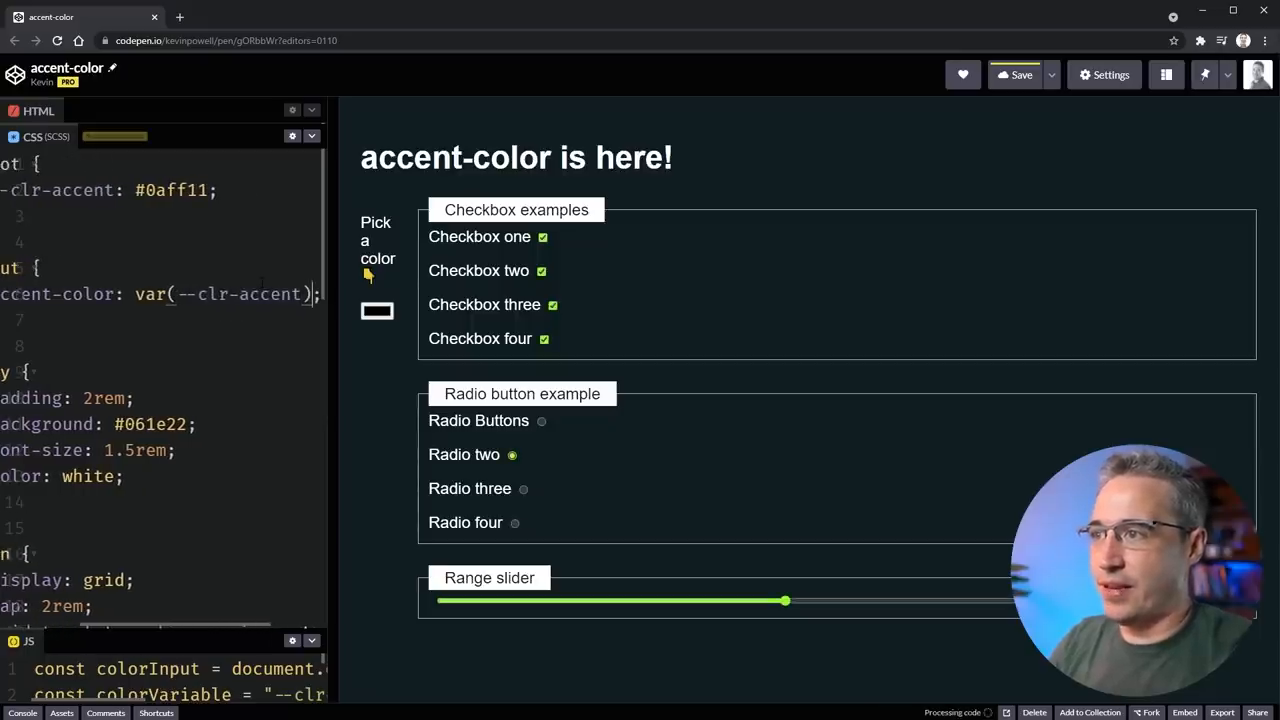
Step: Select Radio four, showing the green --clr-accent custom-property accent
{"action": "left_click", "coordinate": [516, 522]}
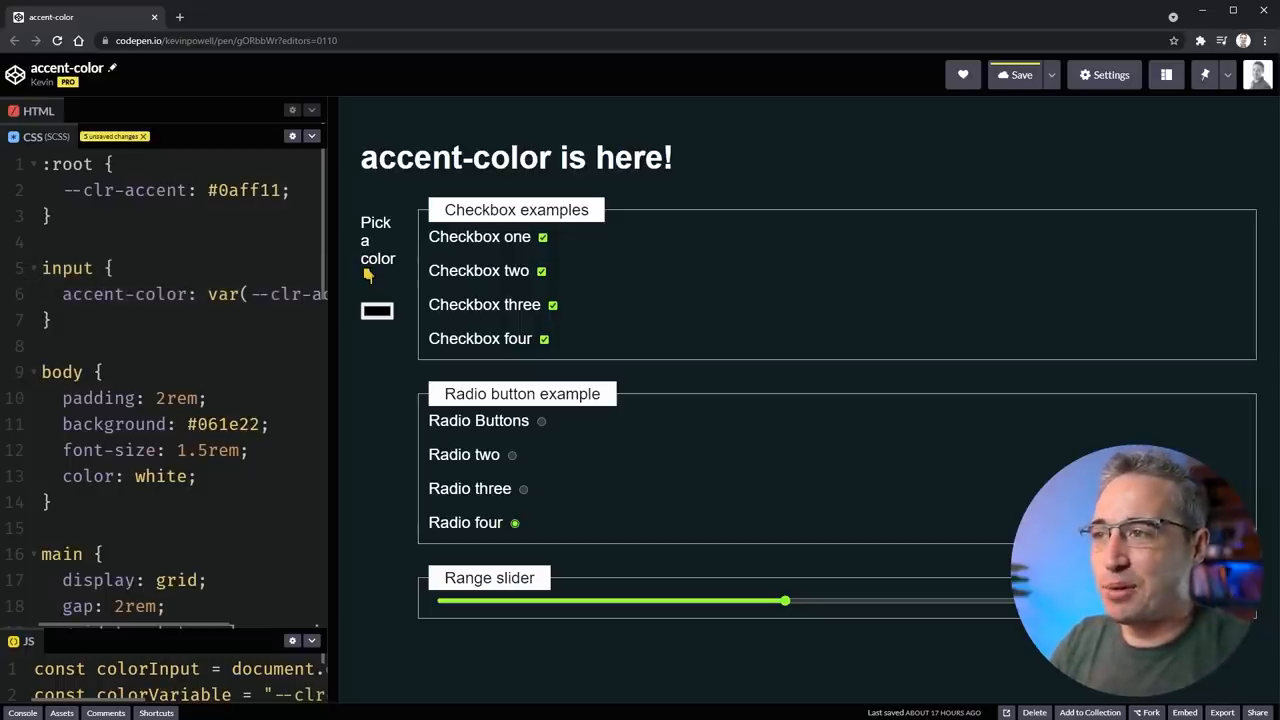
Step: Pick a muted purple in the colour picker to recolour the inputs, then drag the slider left
{"action": "left_click", "coordinate": [376, 312]}
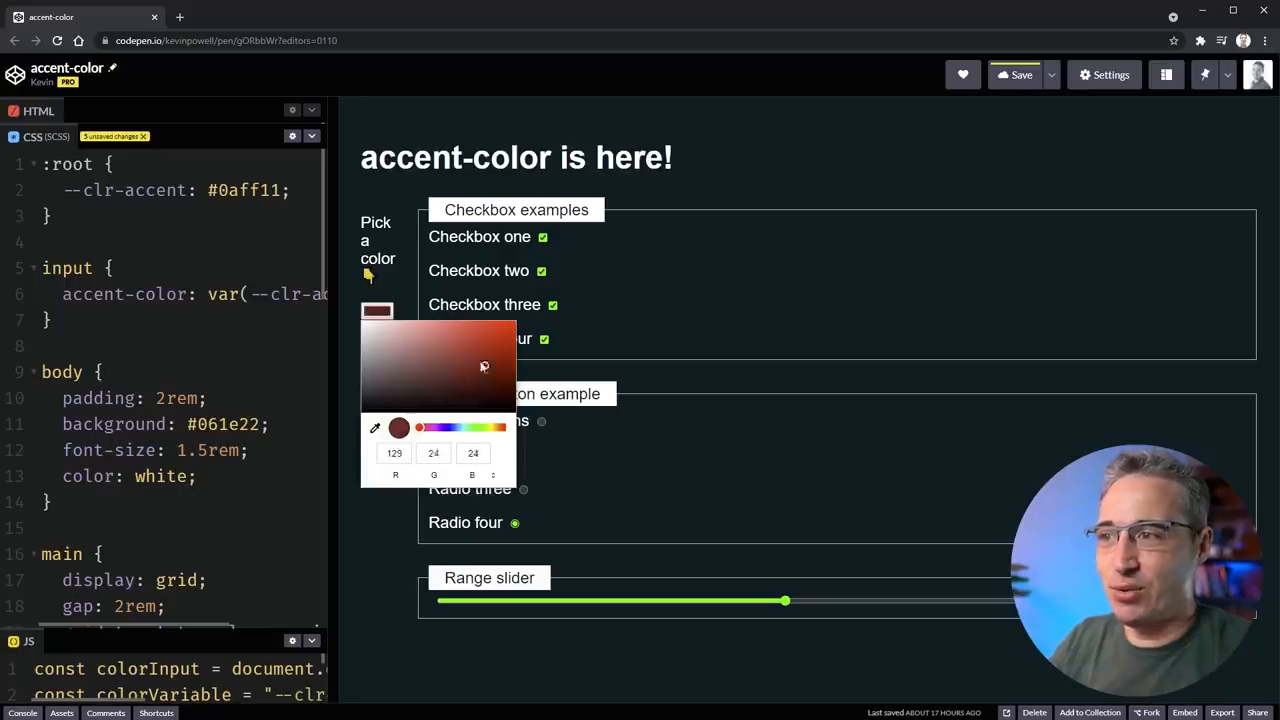
{"action": "left_click", "coordinate": [510, 348]}
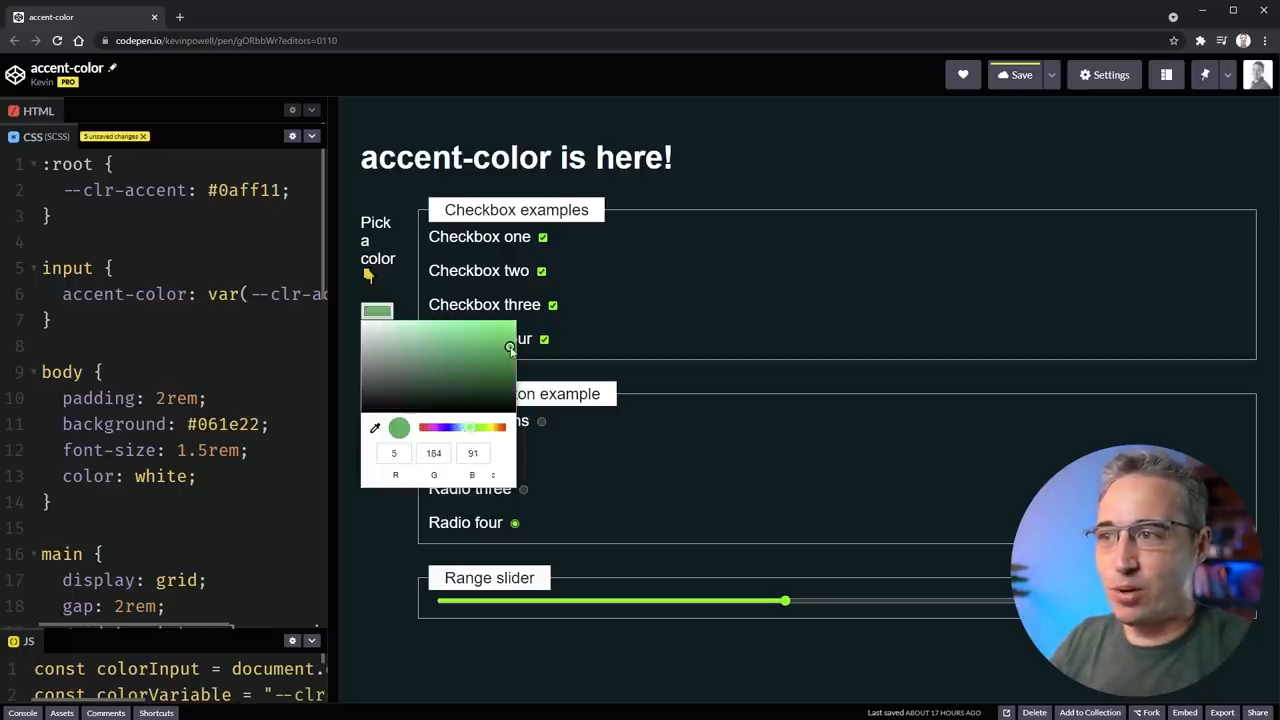
{"action": "left_click_drag", "start_coordinate": [510, 348], "coordinate": [428, 372]}
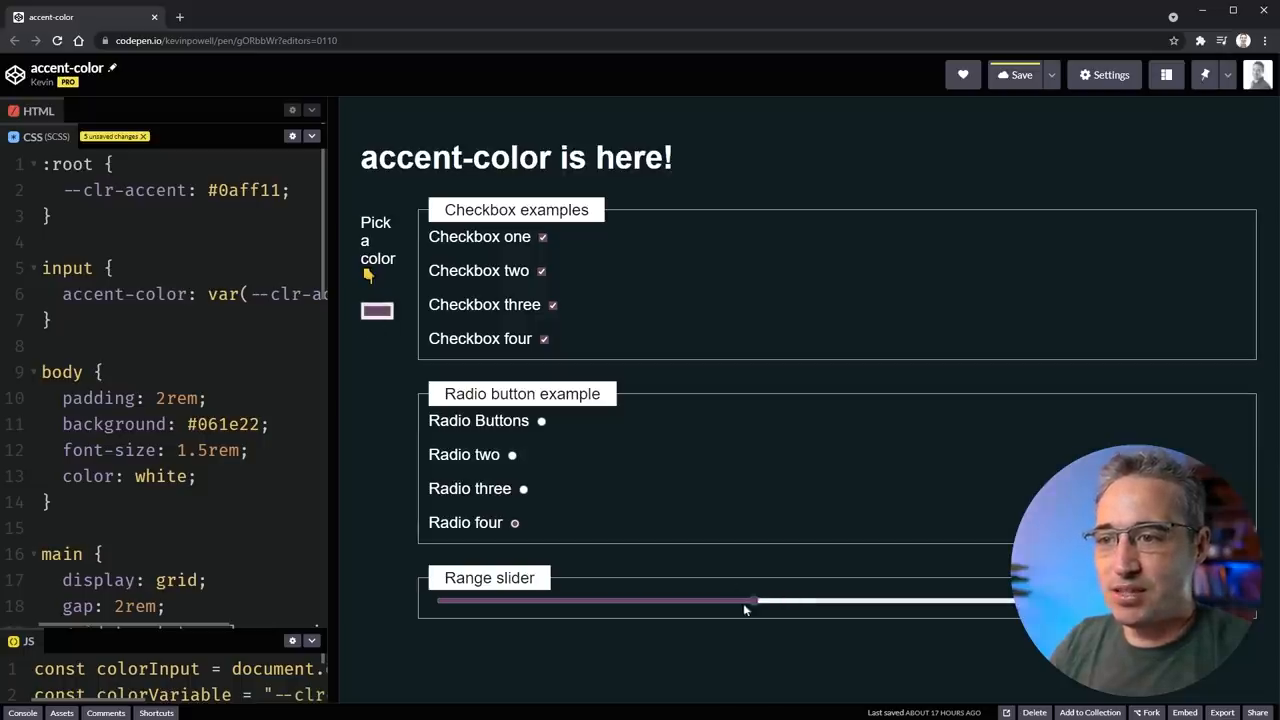
{"action": "left_click_drag", "start_coordinate": [750, 600], "coordinate": [610, 600]}
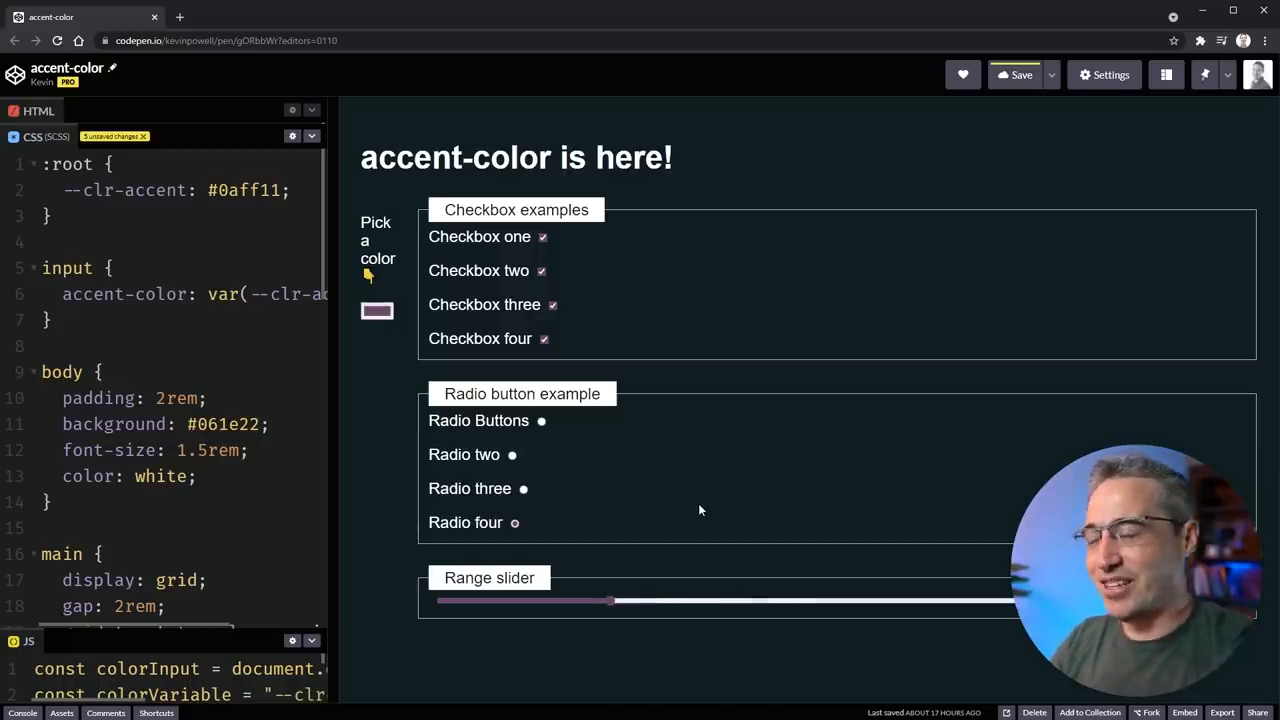